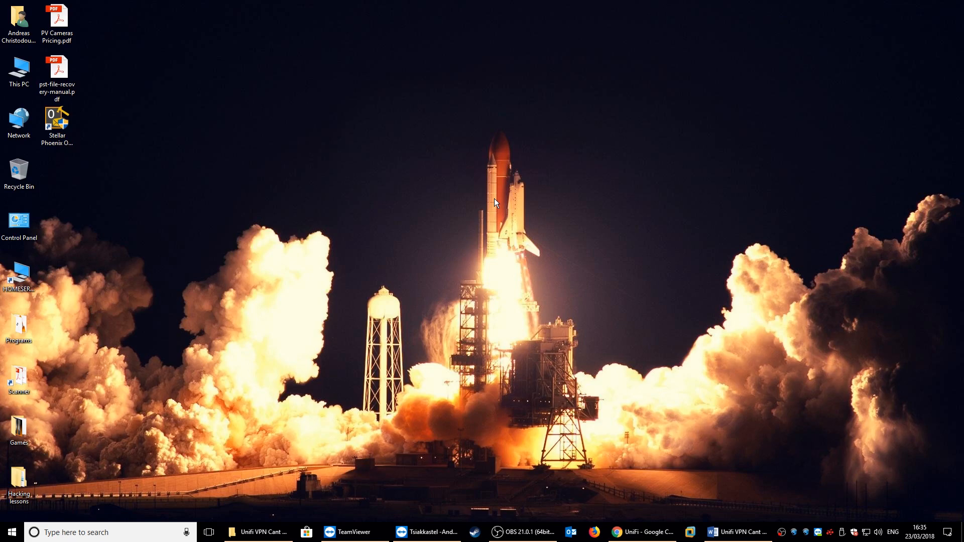
{"action": "mouse_move", "coordinate": [409, 342]}
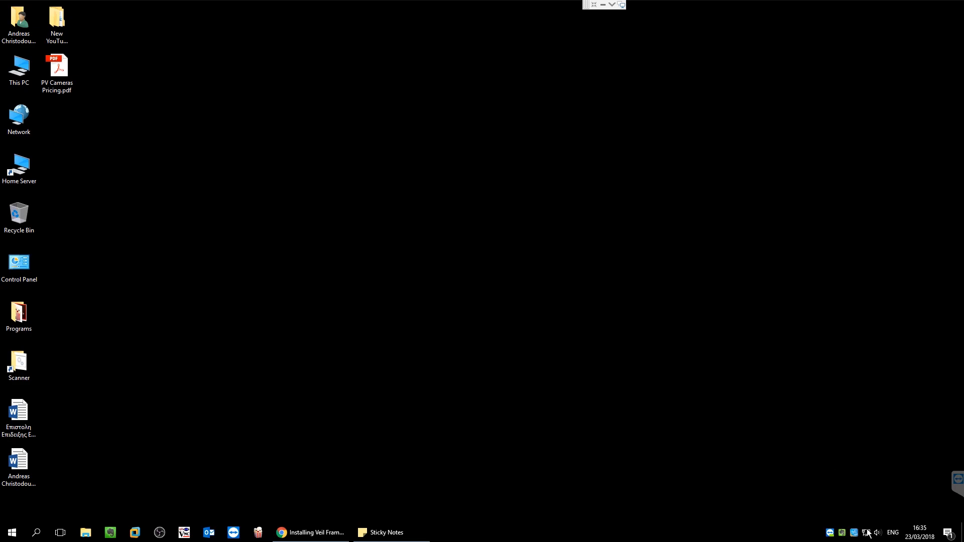
Confirm VPNHome is connected, then run ping 10.20.30.19 in Command Prompt.
{"action": "left_click", "coordinate": [868, 532]}
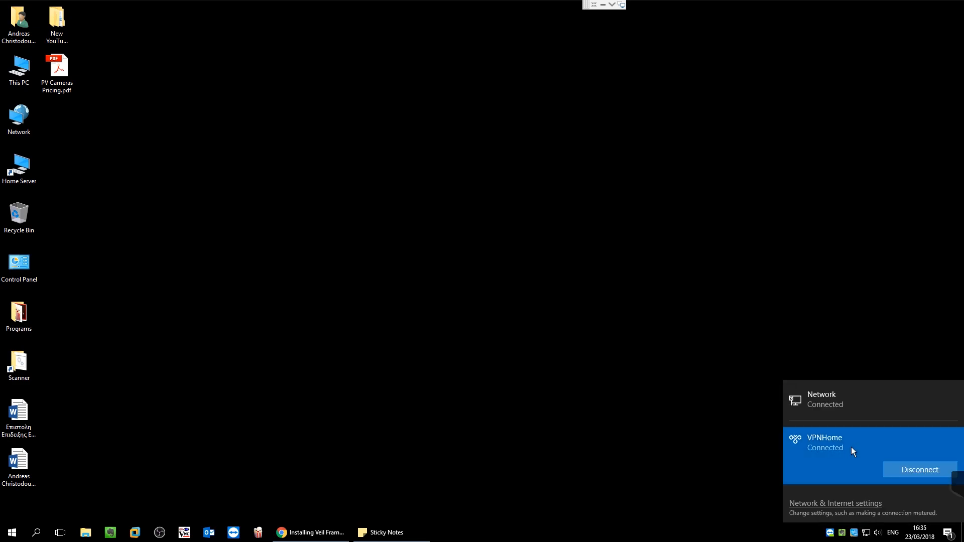
{"action": "left_click", "coordinate": [594, 257]}
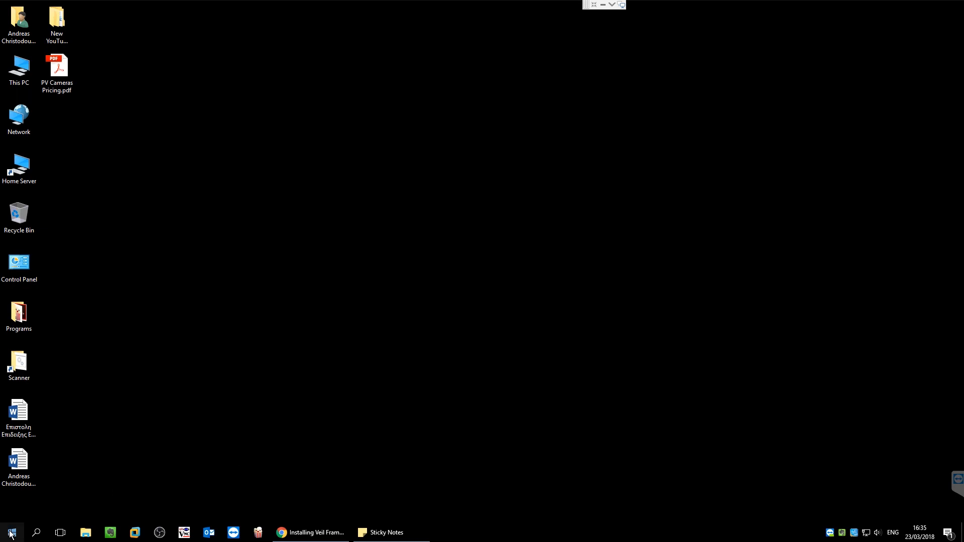
{"action": "type", "text": "ping"}
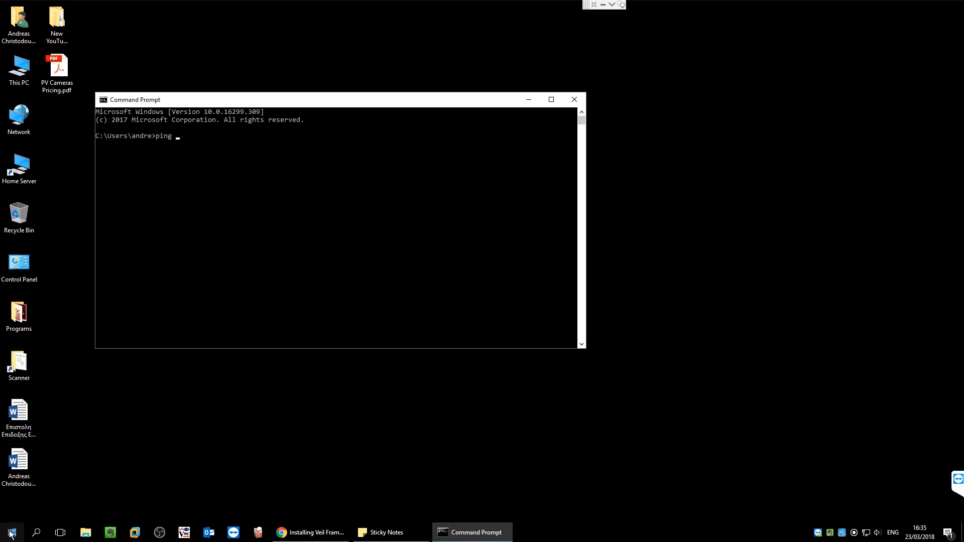
{"action": "type", "text": "10.20"}
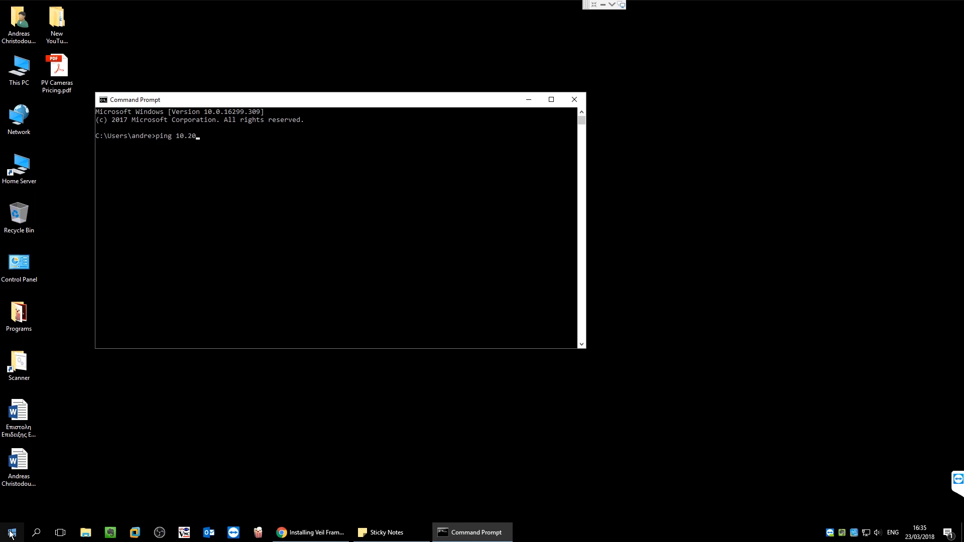
{"action": "type", "text": ".30.19"}
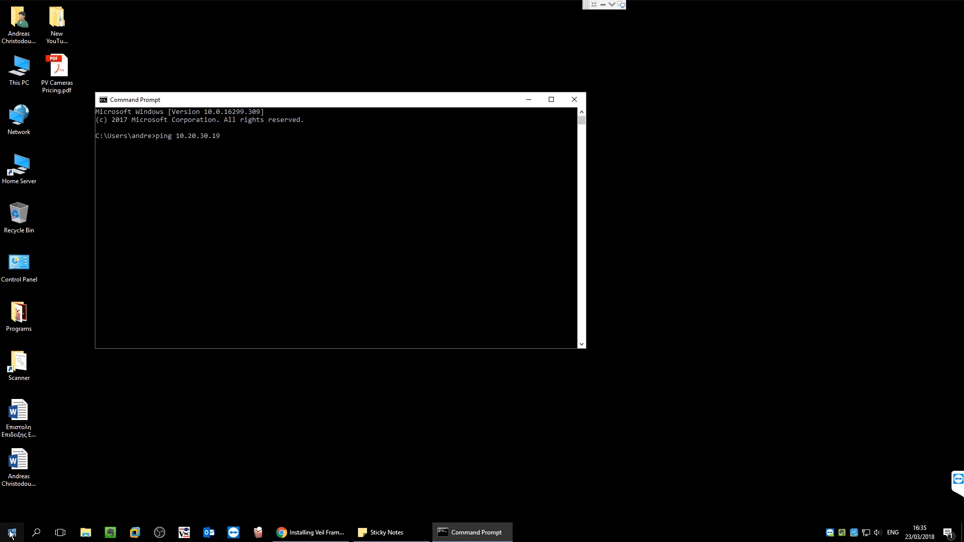
{"action": "key", "text": "Return"}
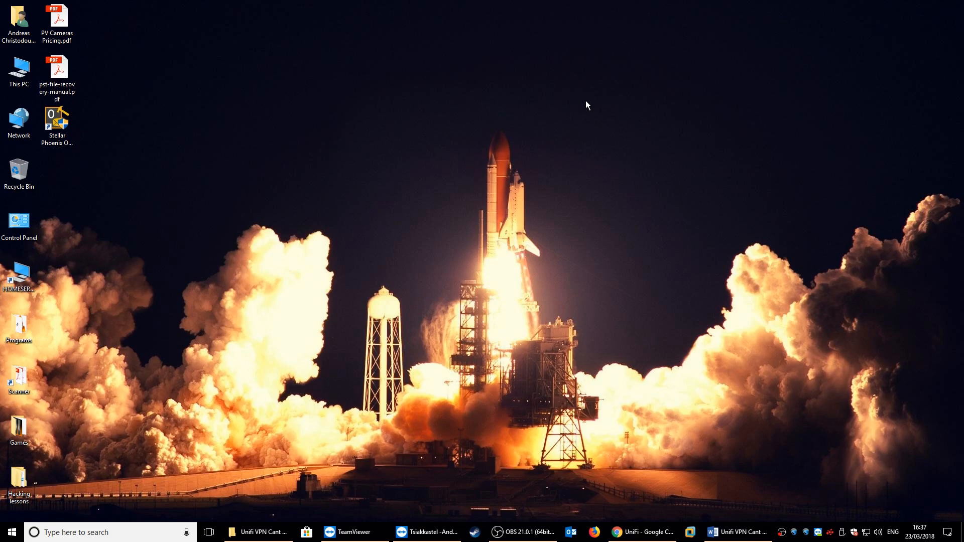
{"action": "mouse_move", "coordinate": [506, 174]}
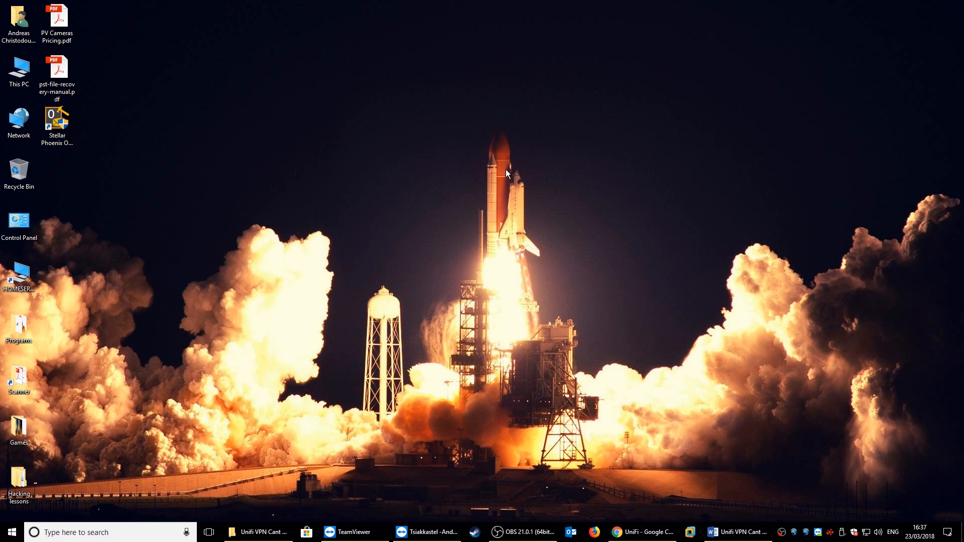
Go from Control Panel to the firewall's Advanced settings, maximised, showing Inbound Rules.
{"action": "double_click", "coordinate": [19, 223]}
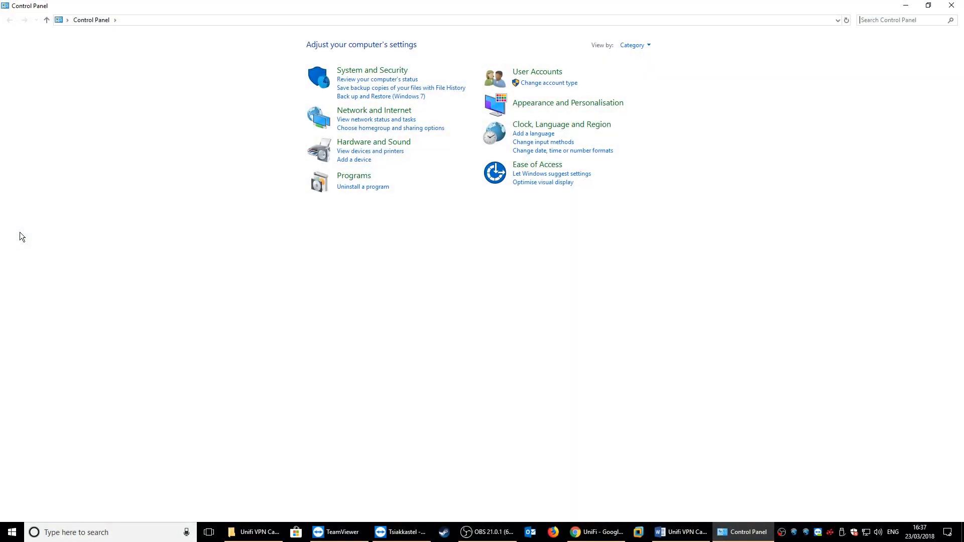
{"action": "left_click", "coordinate": [372, 69]}
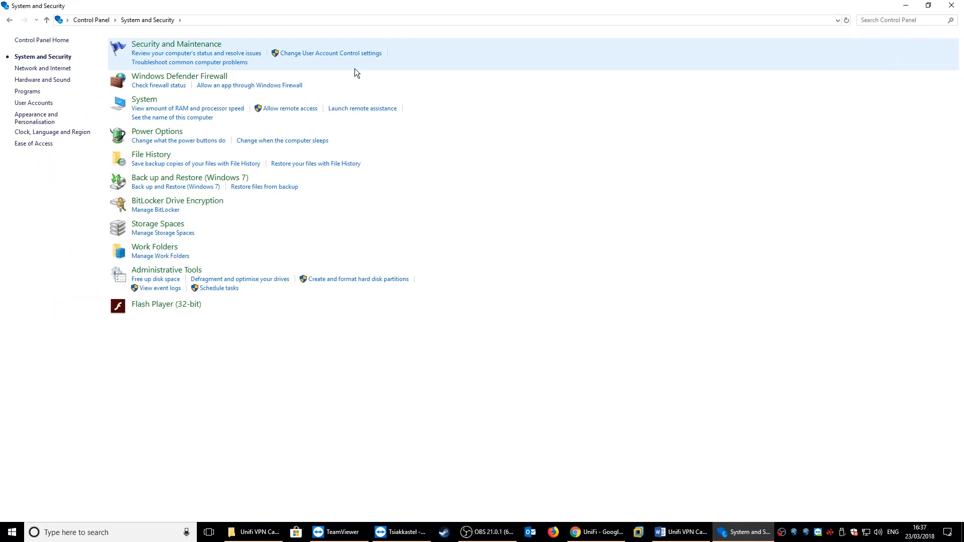
{"action": "left_click", "coordinate": [179, 76]}
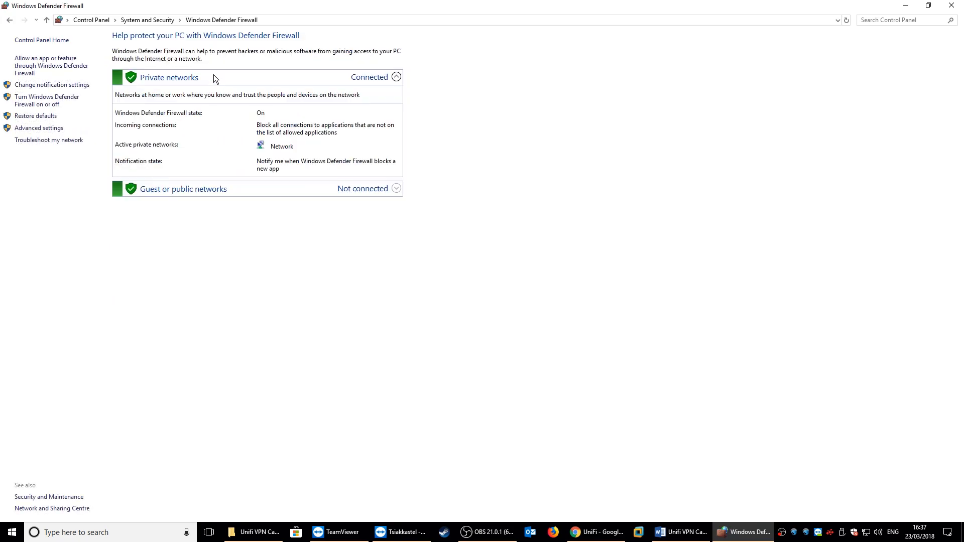
{"action": "left_click", "coordinate": [39, 128]}
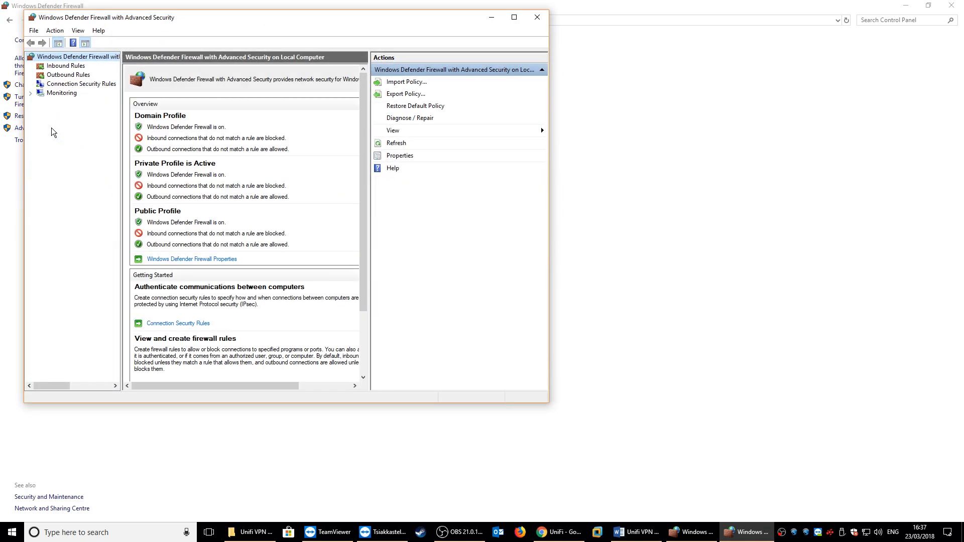
{"action": "left_click", "coordinate": [515, 18]}
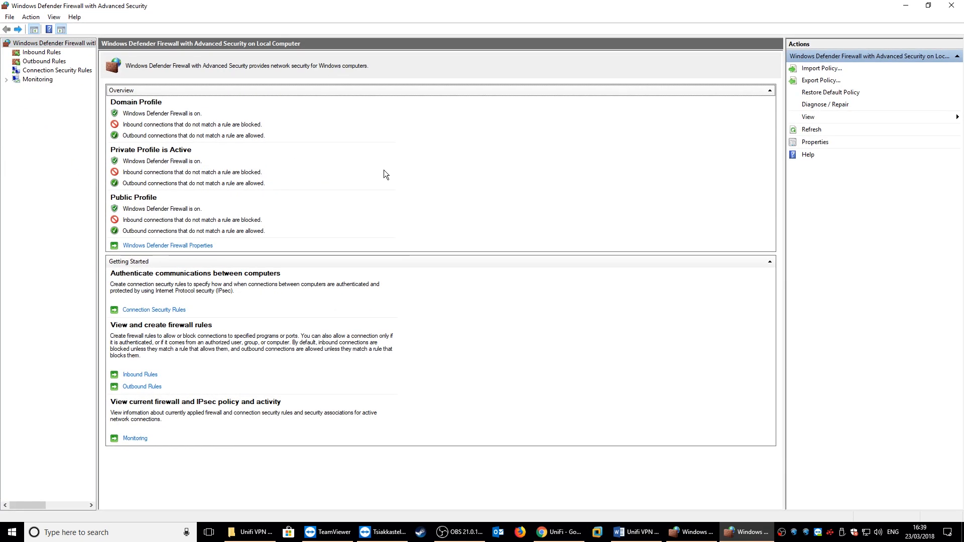
{"action": "mouse_move", "coordinate": [59, 56]}
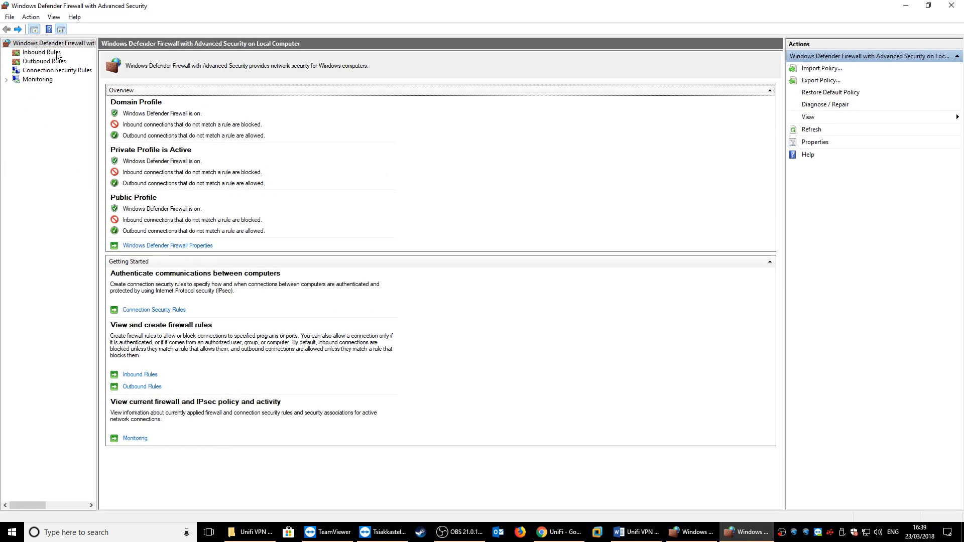
{"action": "left_click", "coordinate": [41, 53]}
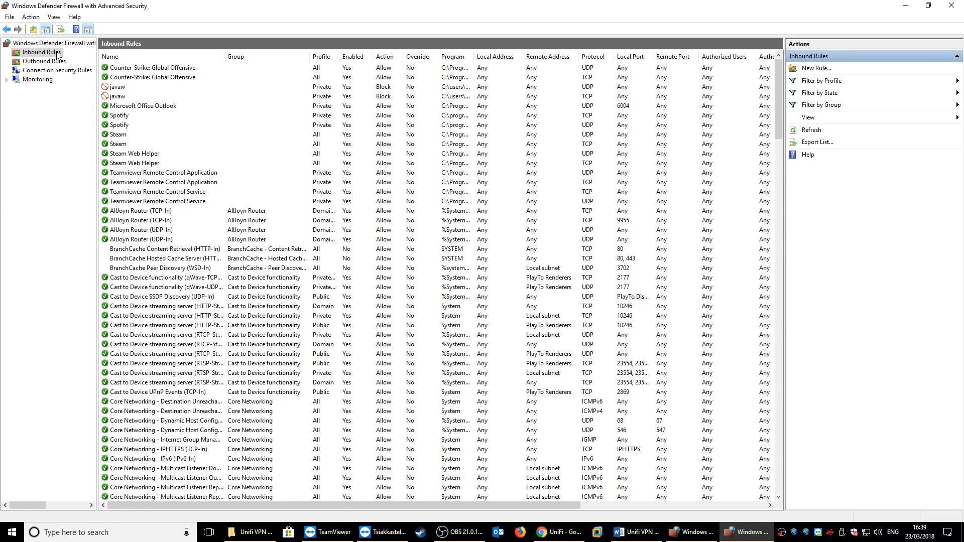
Start a new custom inbound rule that applies to all programs.
{"action": "right_click", "coordinate": [40, 52]}
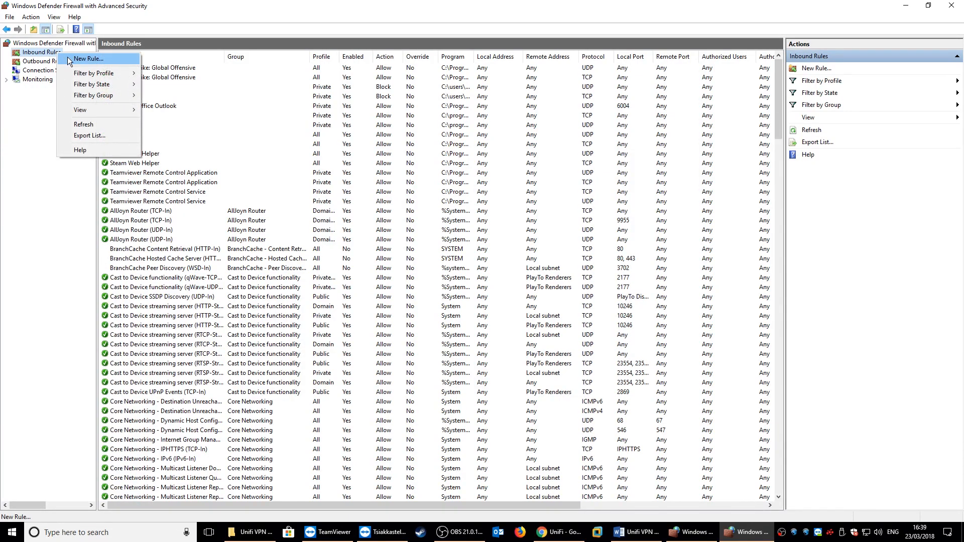
{"action": "left_click", "coordinate": [88, 58]}
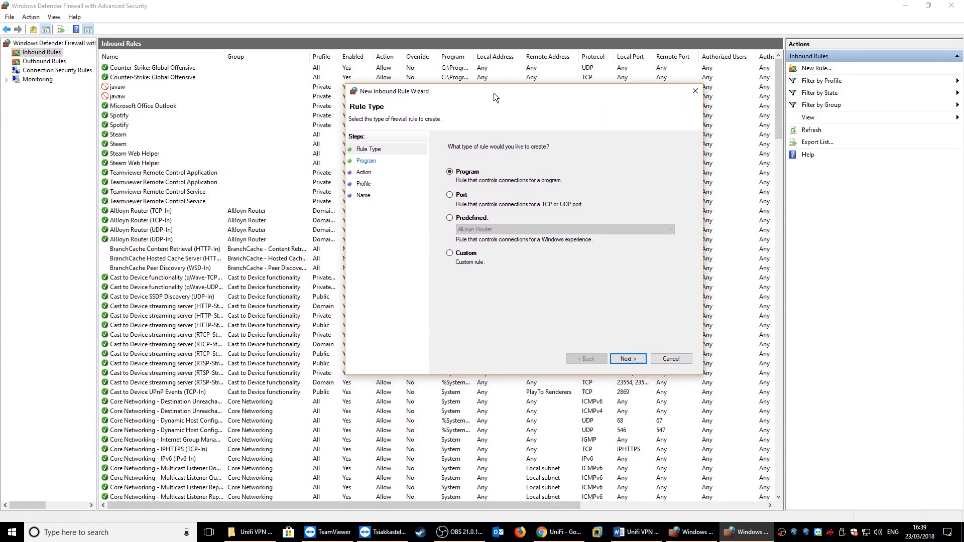
{"action": "left_click", "coordinate": [450, 252]}
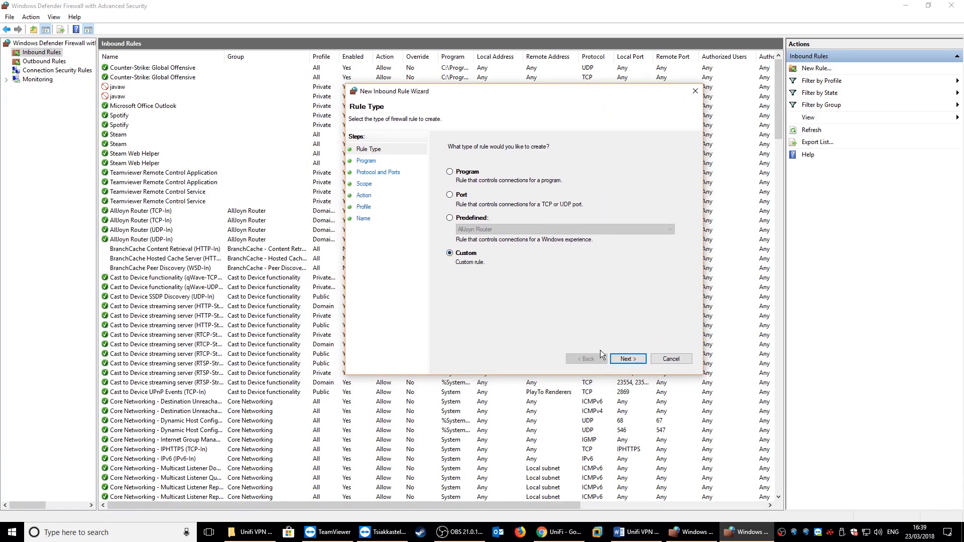
{"action": "left_click", "coordinate": [627, 358]}
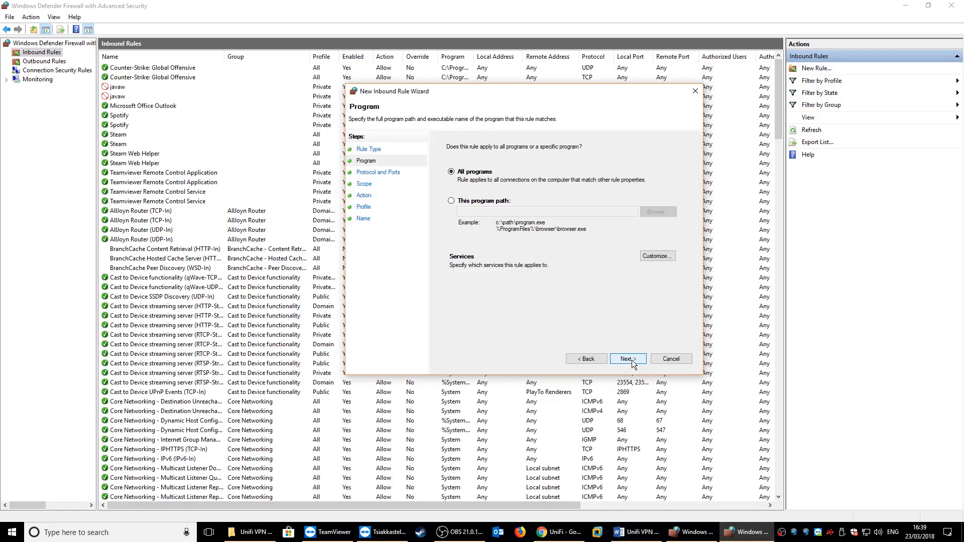
{"action": "left_click", "coordinate": [627, 358]}
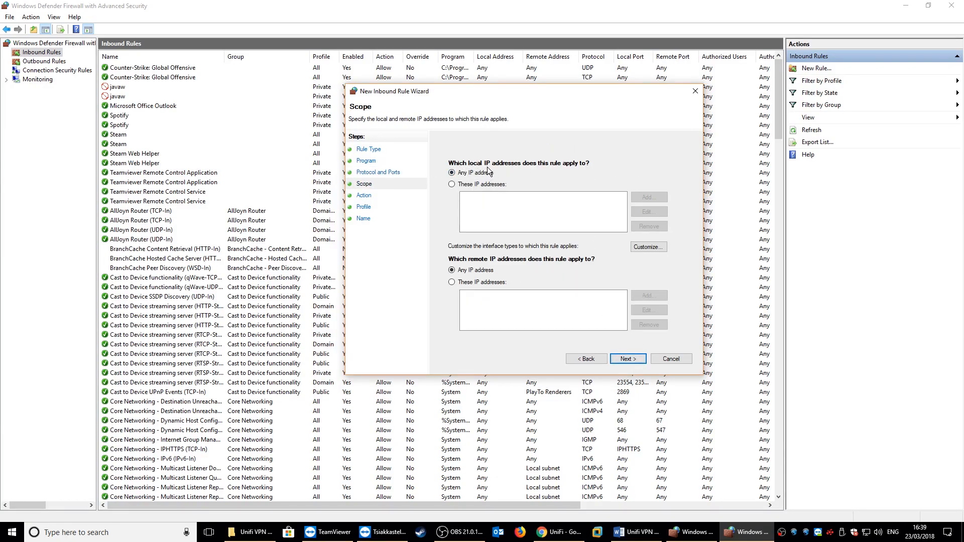
{"action": "mouse_move", "coordinate": [560, 173]}
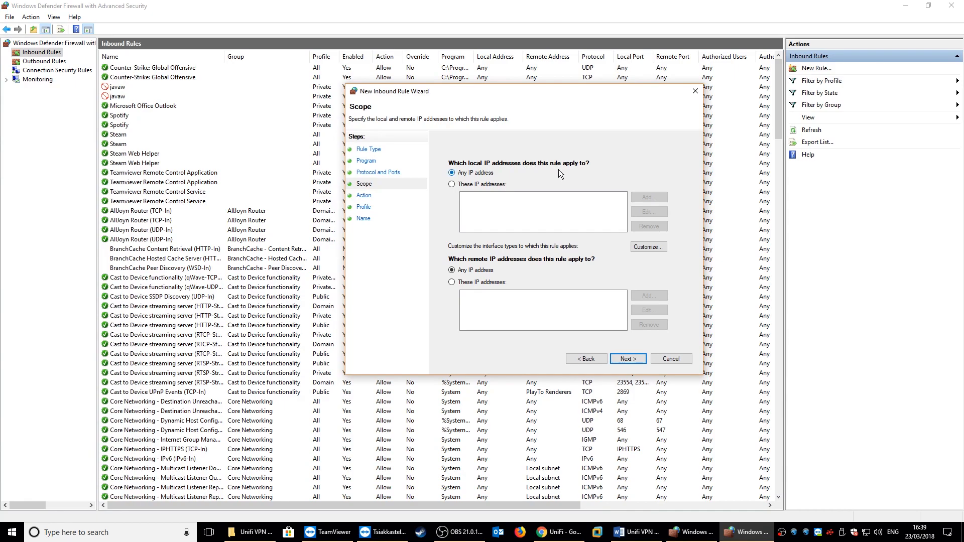
Add local IP address scope 10.20.30.0/24 to the rule.
{"action": "left_click", "coordinate": [452, 184]}
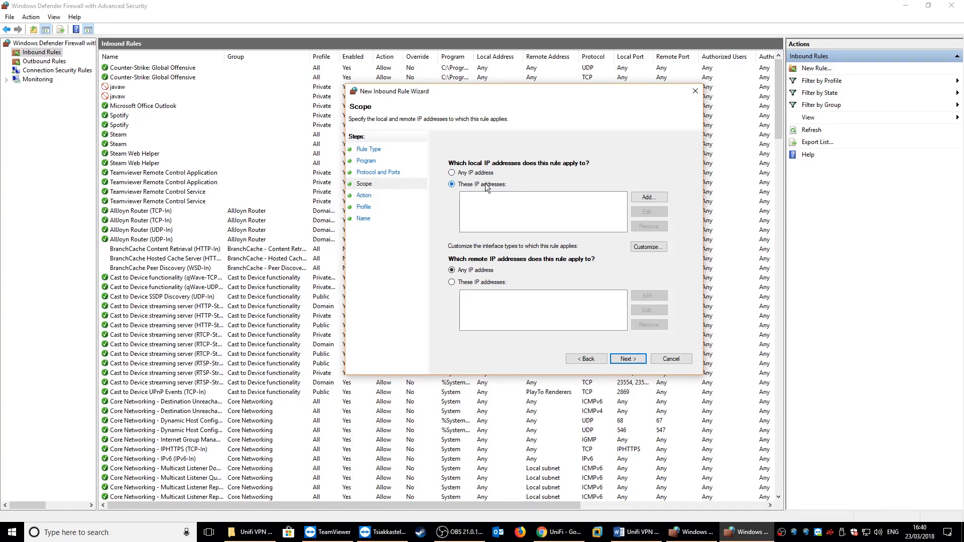
{"action": "left_click", "coordinate": [648, 197]}
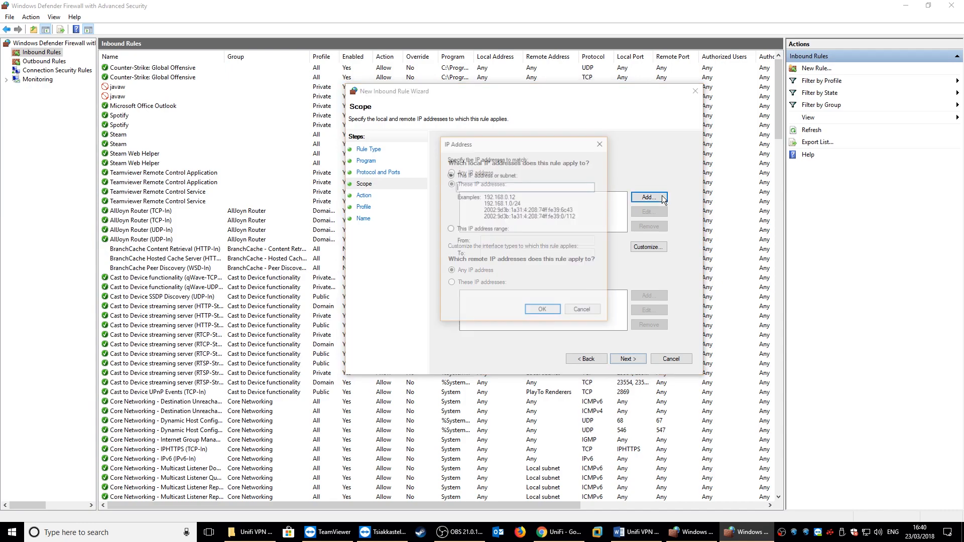
{"action": "left_click", "coordinate": [648, 197]}
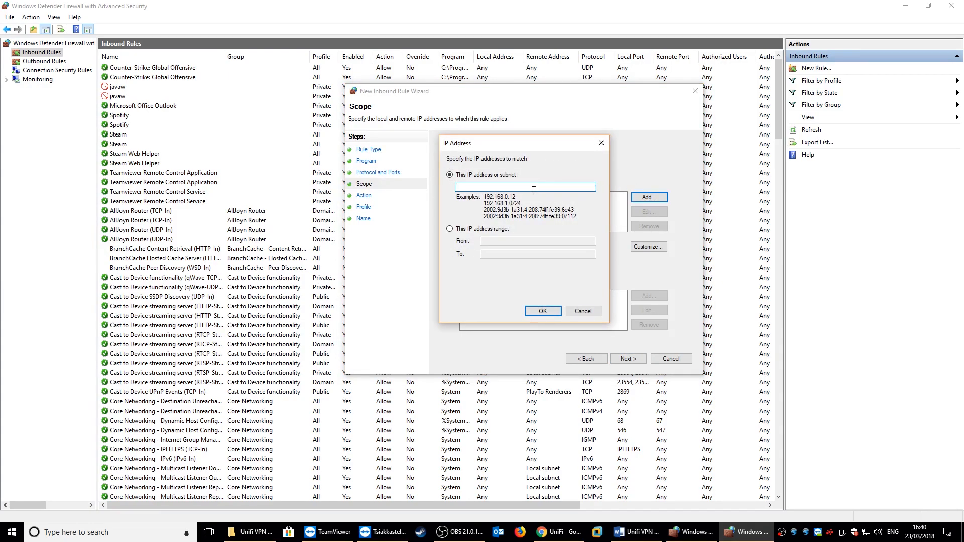
{"action": "left_click", "coordinate": [558, 532]}
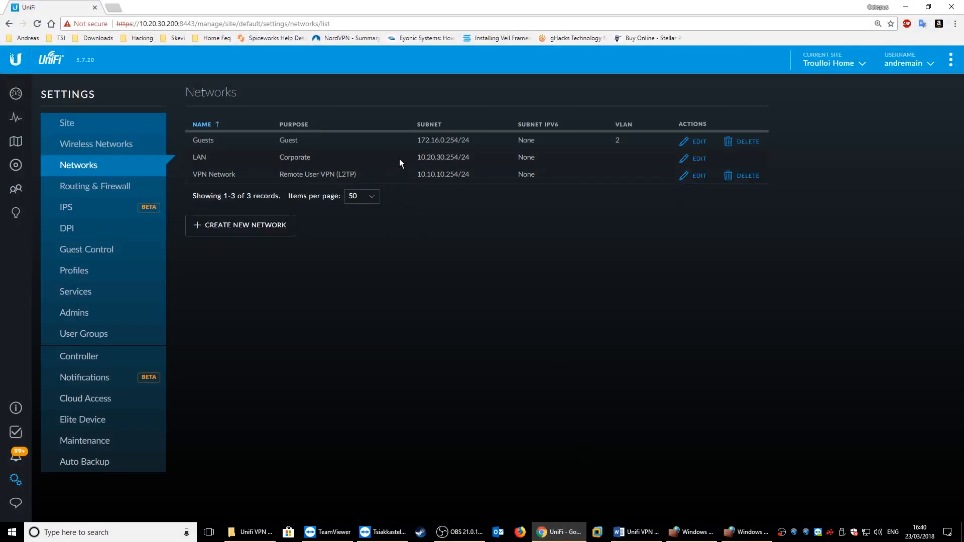
{"action": "left_click", "coordinate": [745, 531]}
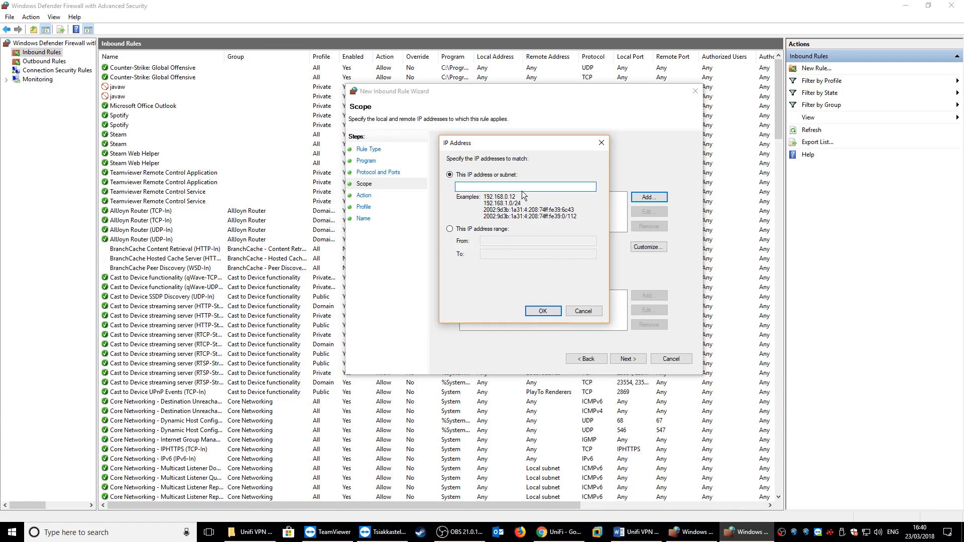
{"action": "type", "text": "10"}
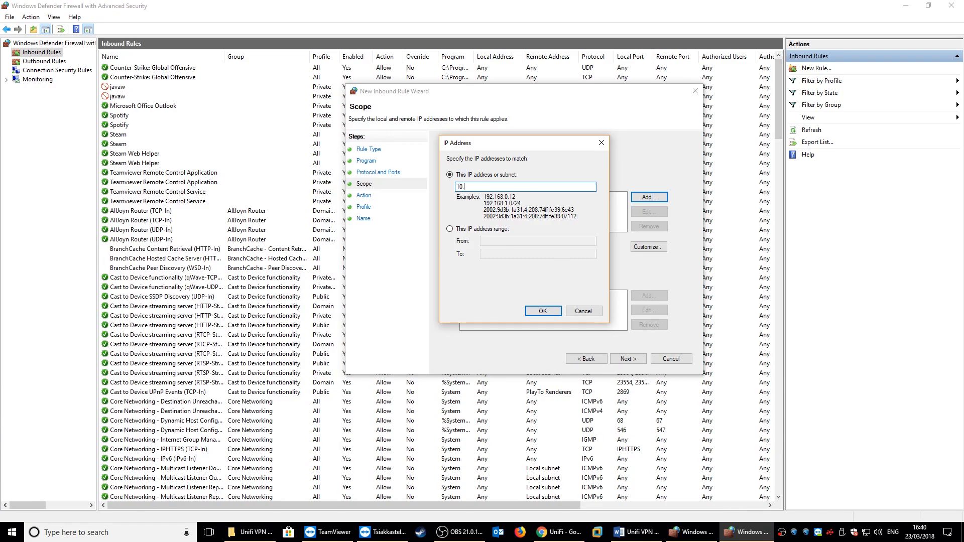
{"action": "type", "text": ".20.30.0"}
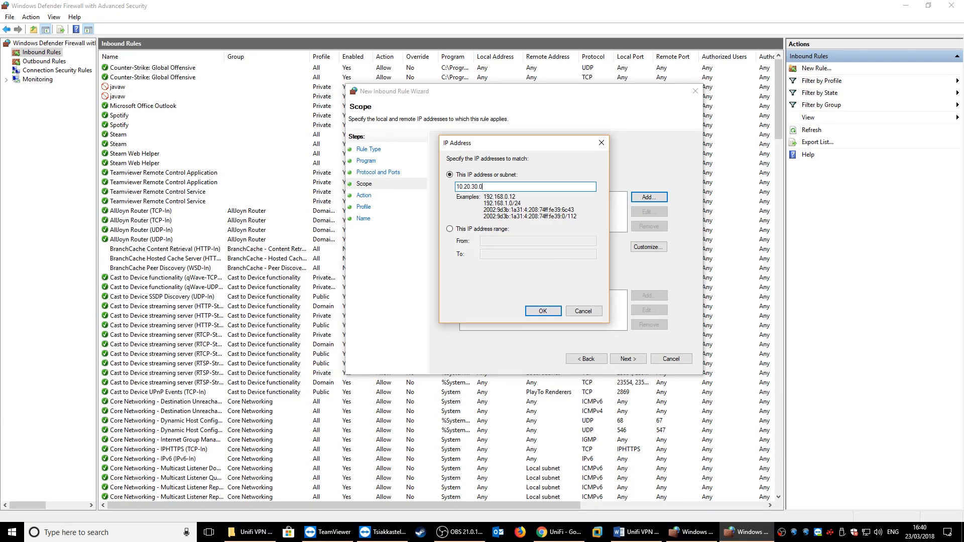
{"action": "type", "text": "/24"}
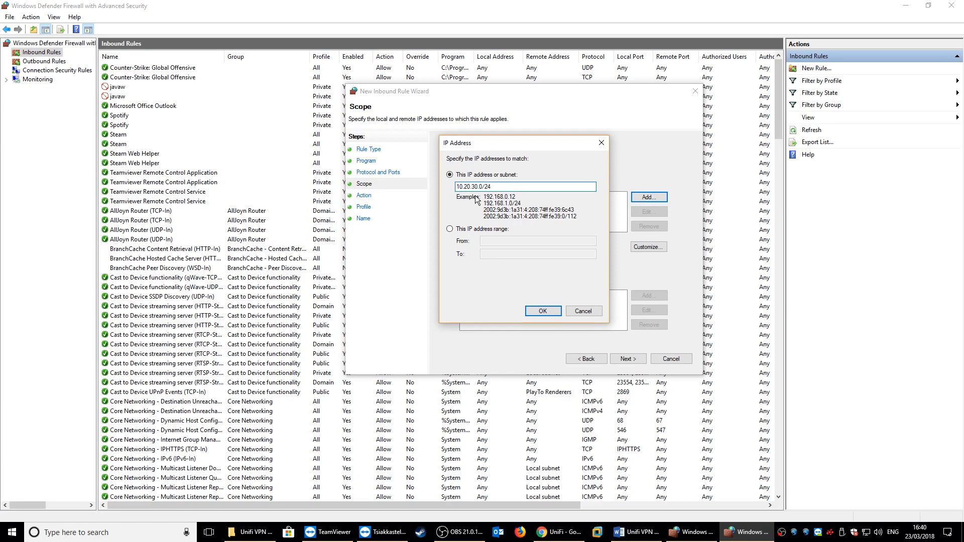
{"action": "left_click", "coordinate": [542, 311]}
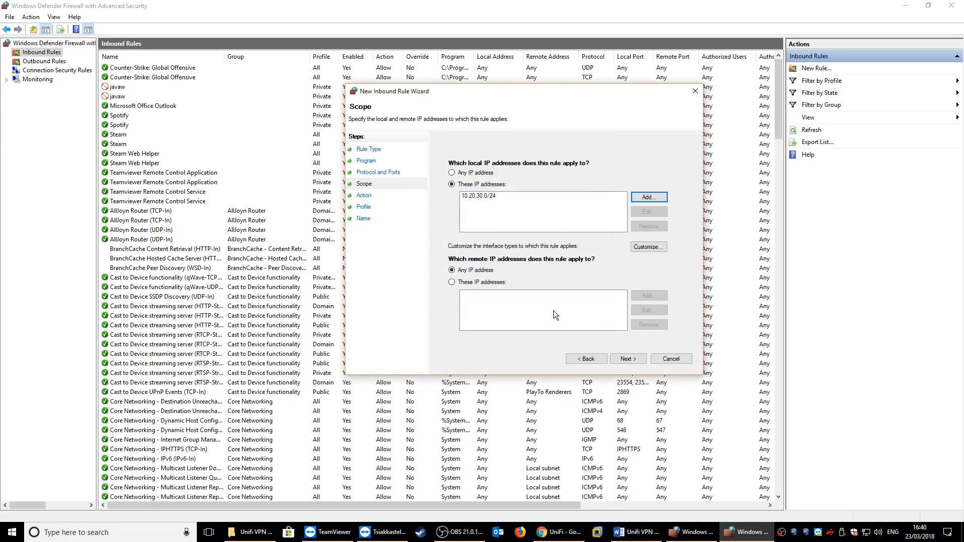
{"action": "mouse_move", "coordinate": [482, 266]}
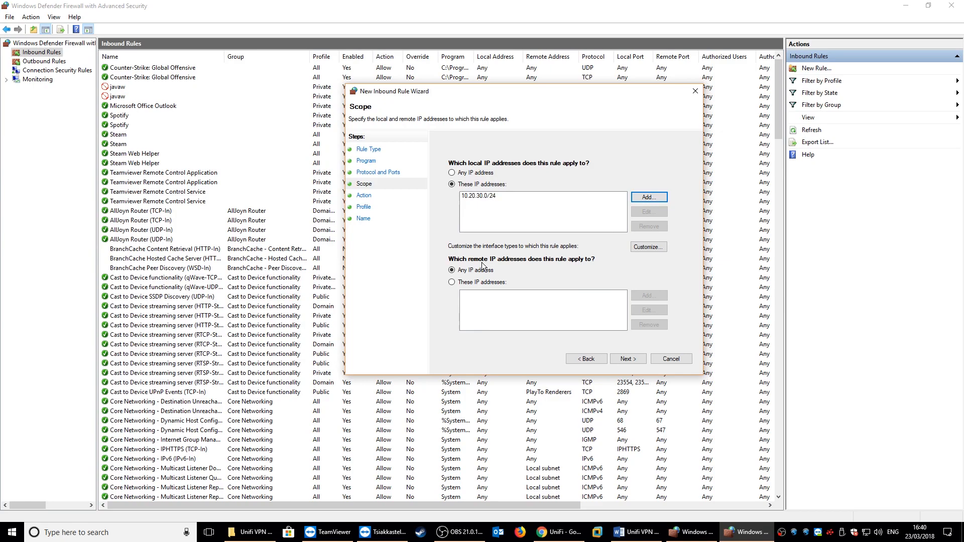
{"action": "mouse_move", "coordinate": [600, 265]}
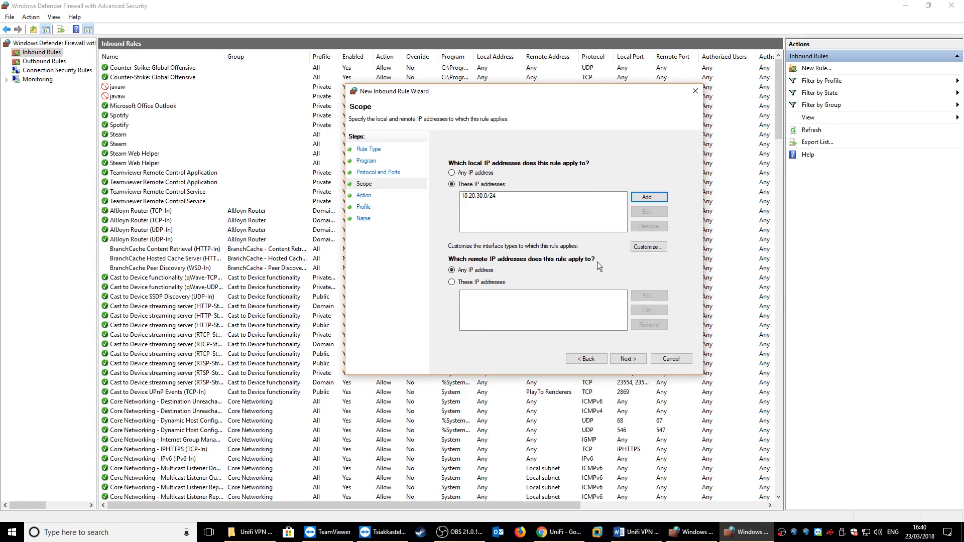
Add remote IP address scope 10.10.10.0/24 to the rule.
{"action": "left_click", "coordinate": [452, 281]}
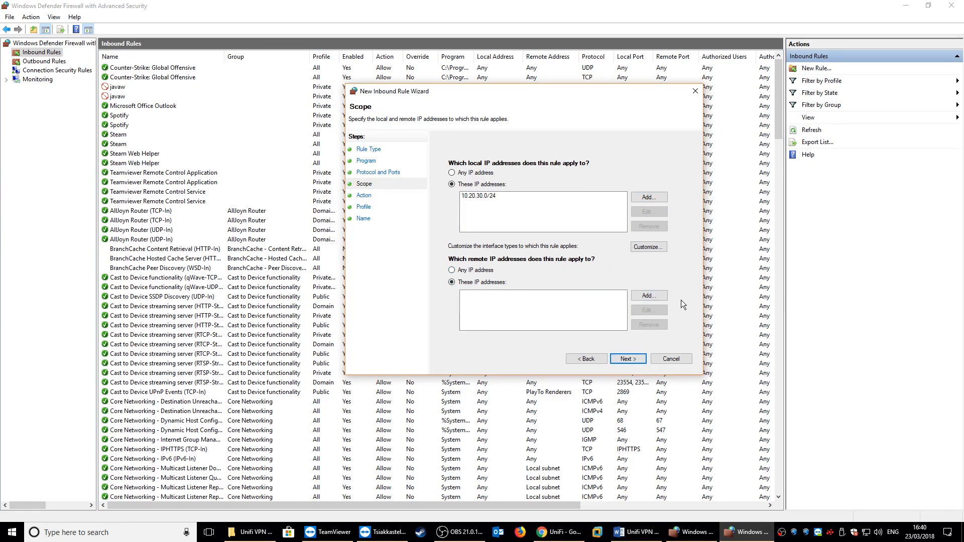
{"action": "left_click", "coordinate": [648, 296]}
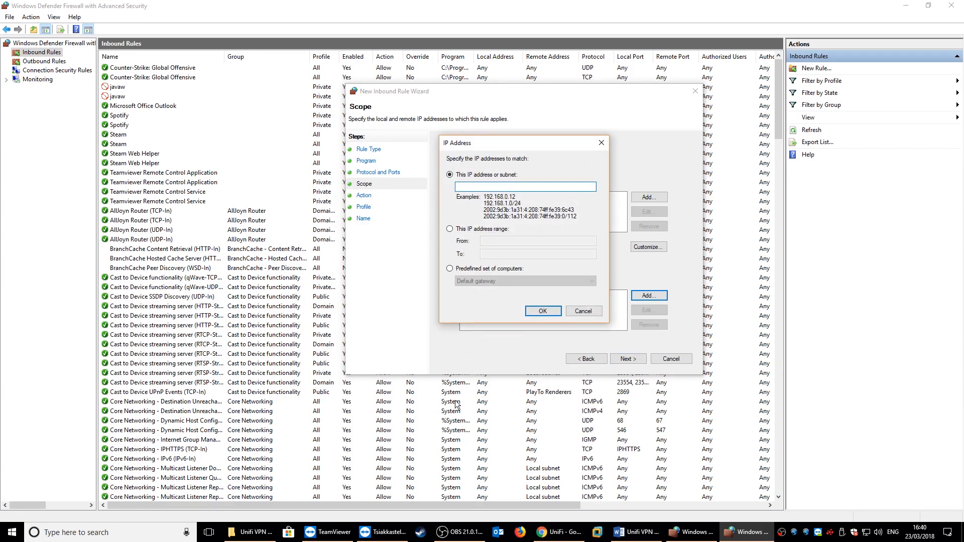
{"action": "left_click", "coordinate": [557, 532]}
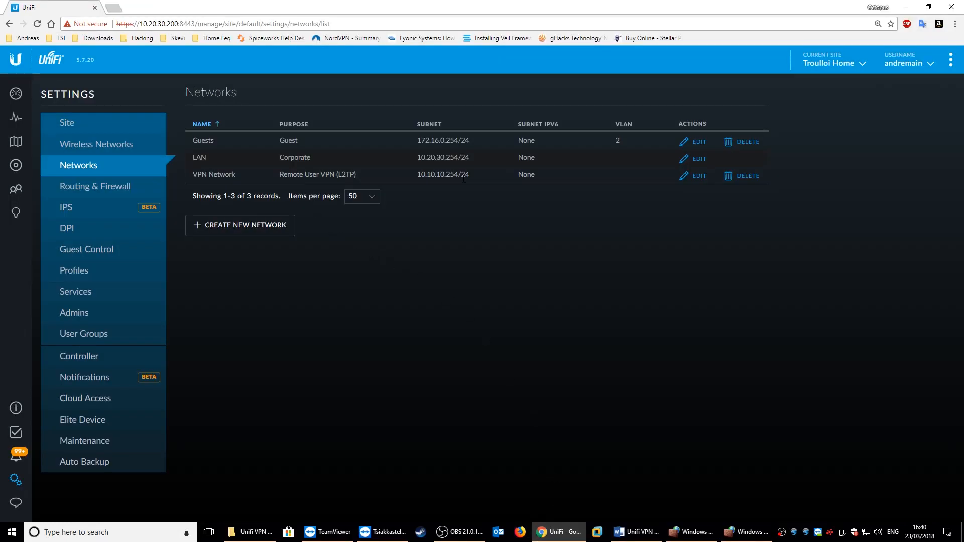
{"action": "mouse_move", "coordinate": [483, 181]}
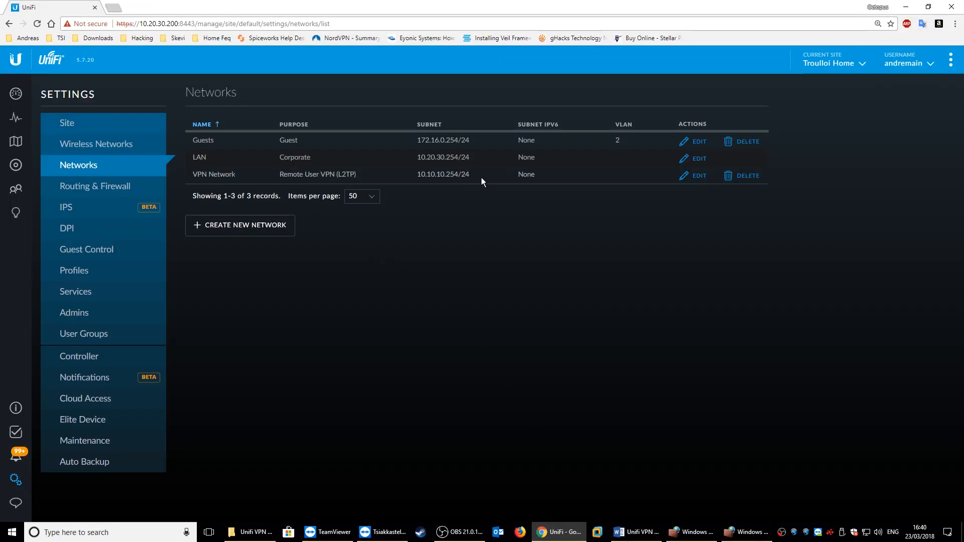
{"action": "mouse_move", "coordinate": [869, 16]}
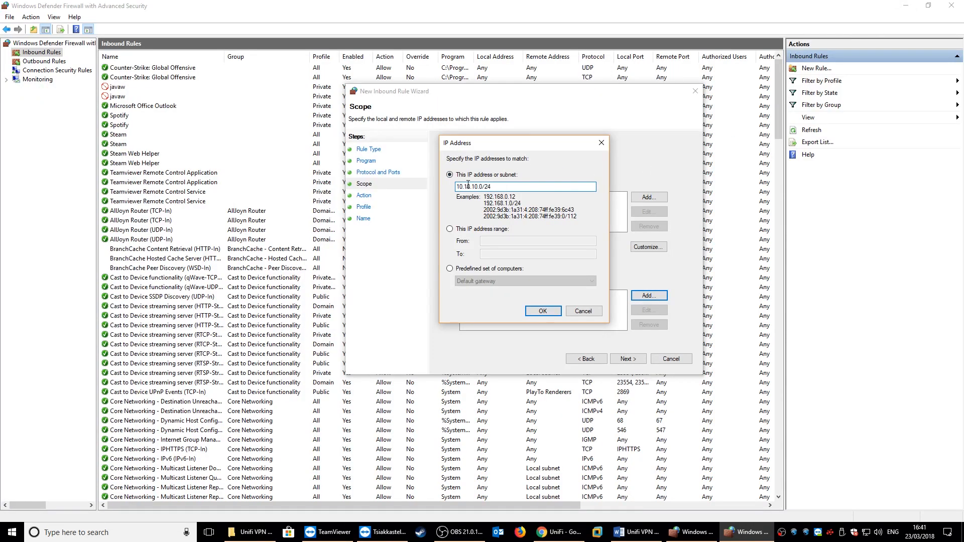
{"action": "left_click", "coordinate": [542, 311]}
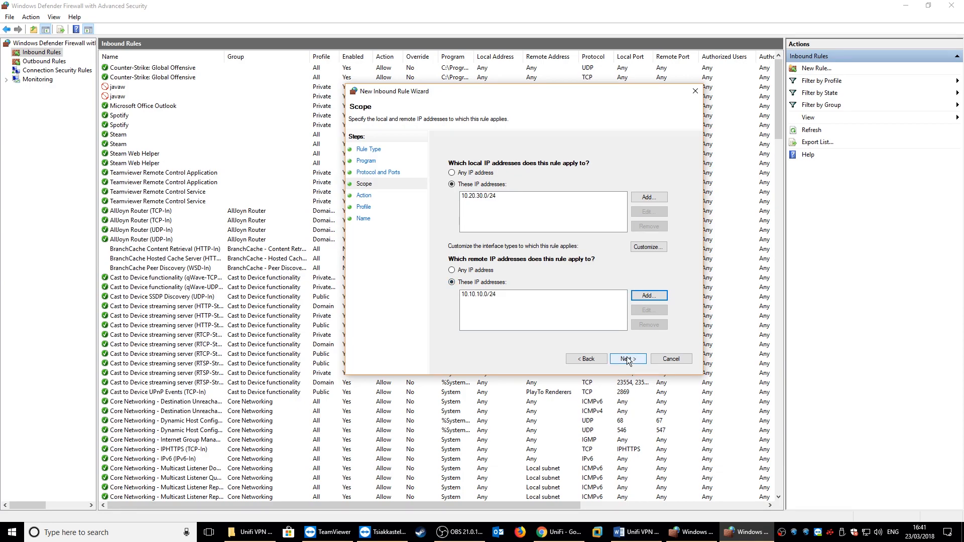
Keep Allow and all profiles, name the rule MyVPN and finish.
{"action": "left_click", "coordinate": [627, 359]}
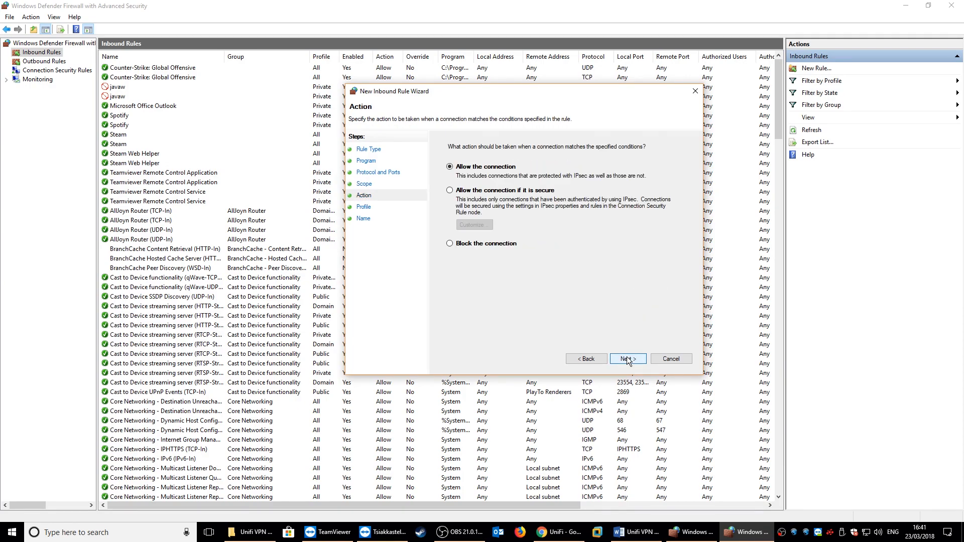
{"action": "left_click", "coordinate": [626, 359]}
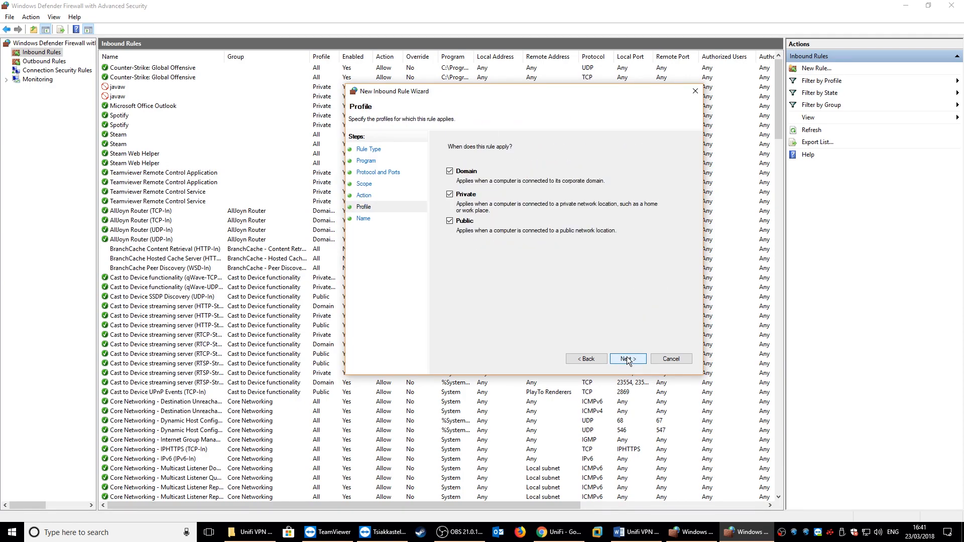
{"action": "left_click", "coordinate": [626, 359]}
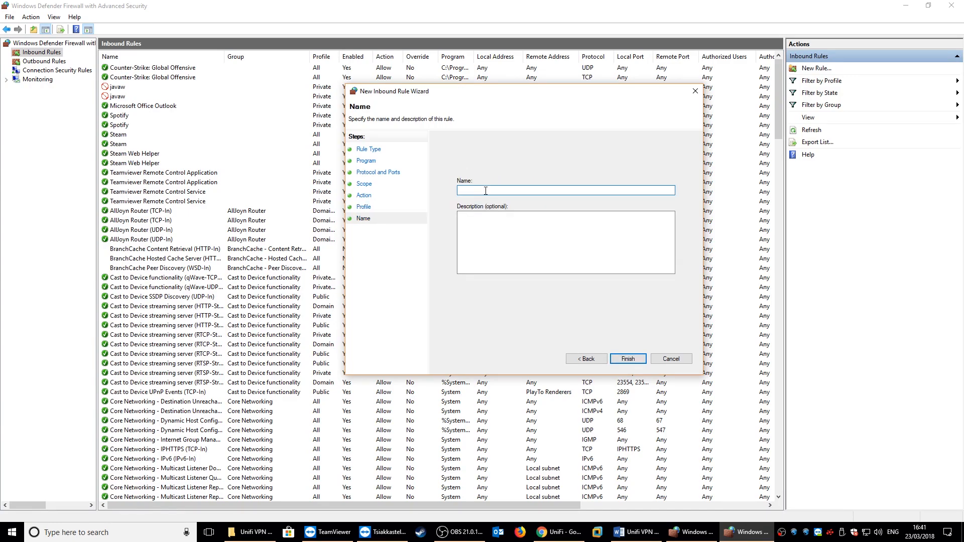
{"action": "type", "text": "MyVPN"}
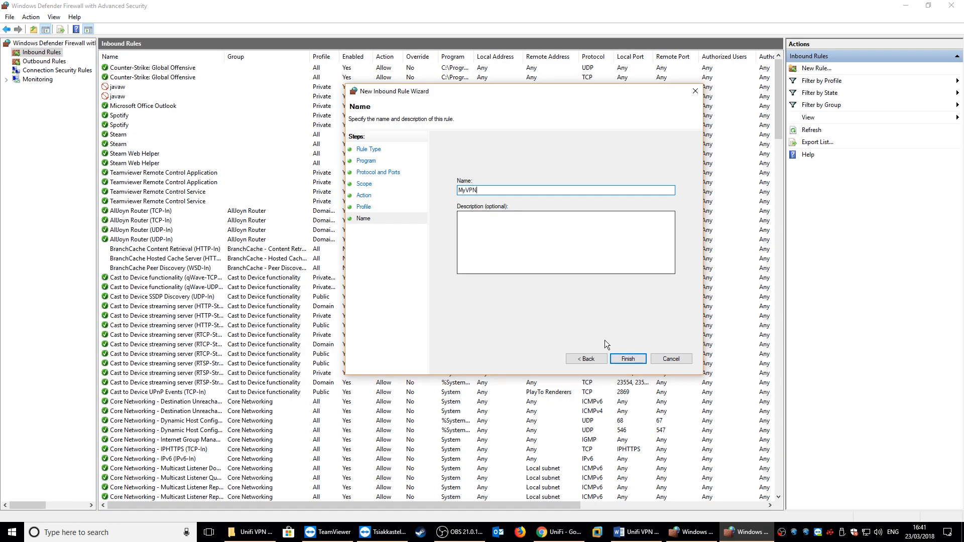
{"action": "left_click", "coordinate": [627, 359]}
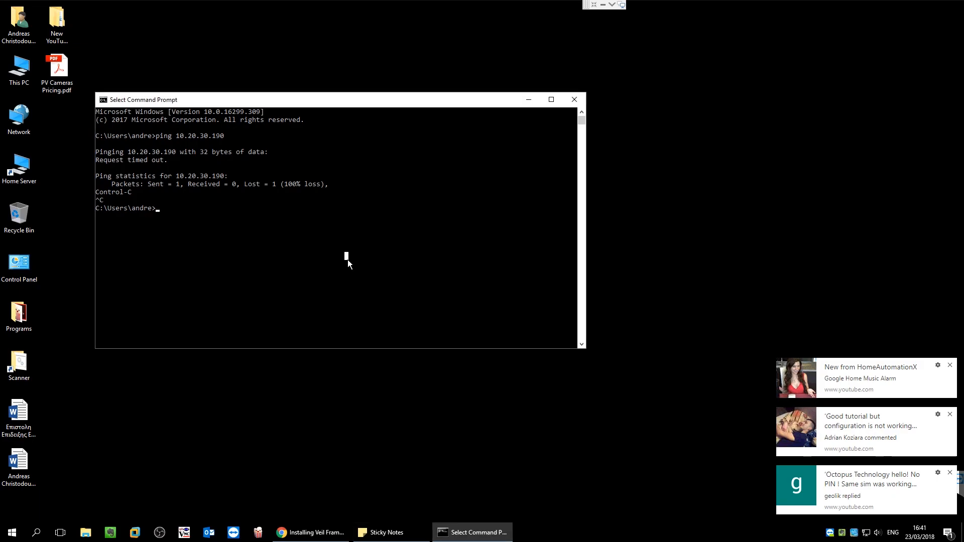
Ping 10.20.30.190 again and check that replies arrive.
{"action": "type", "text": "ping 10.20.30.190"}
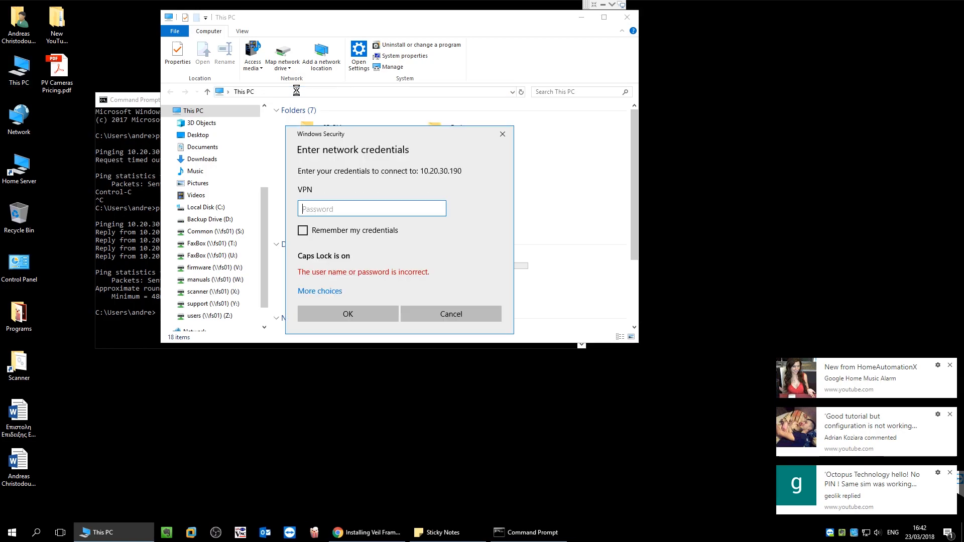
{"action": "left_click", "coordinate": [246, 91]}
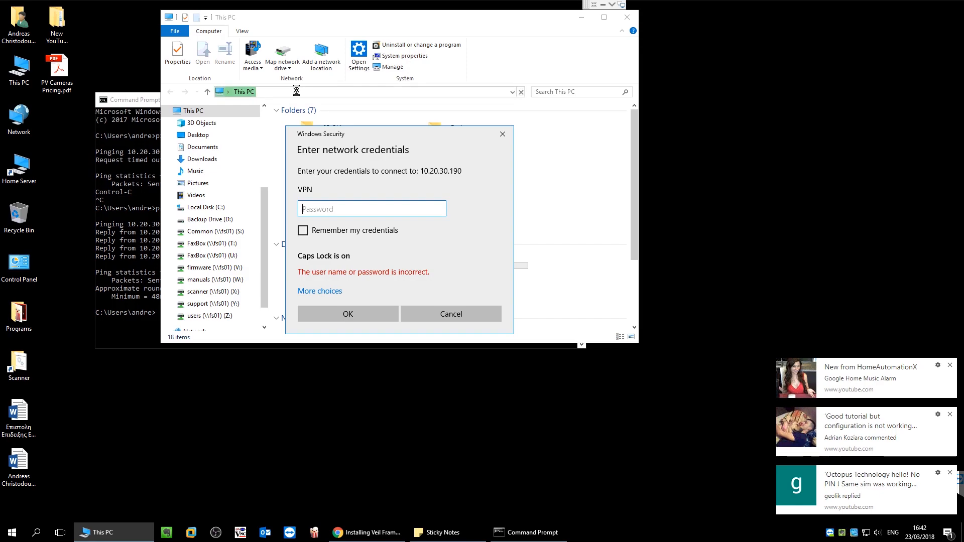